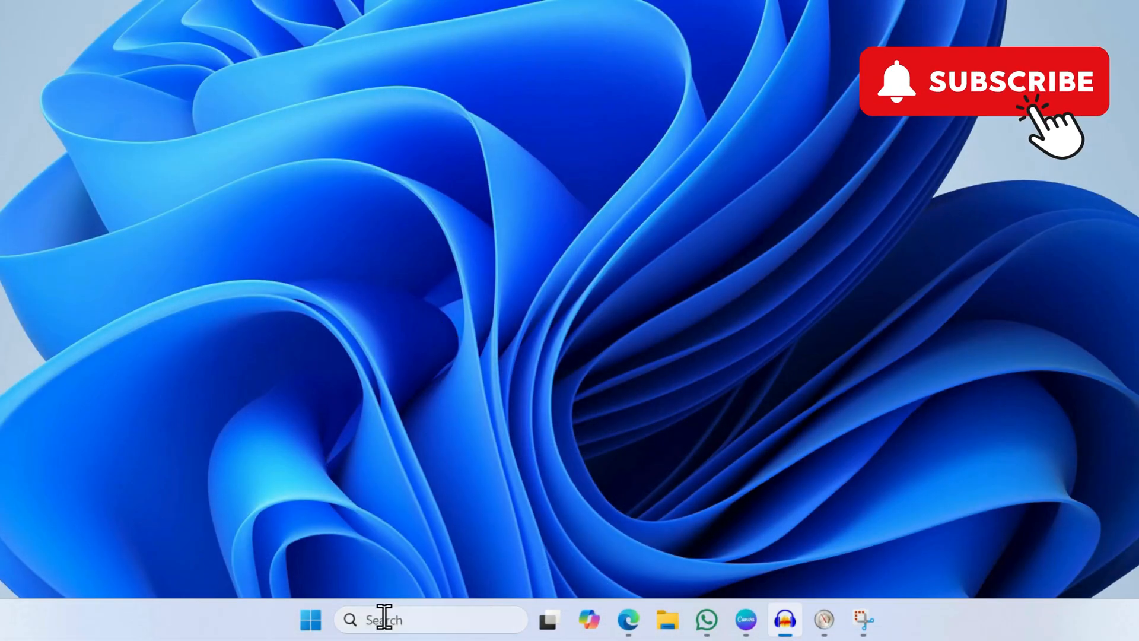
- Search for 'touchpad' from the taskbar and open the Touchpad settings page
text(tou)
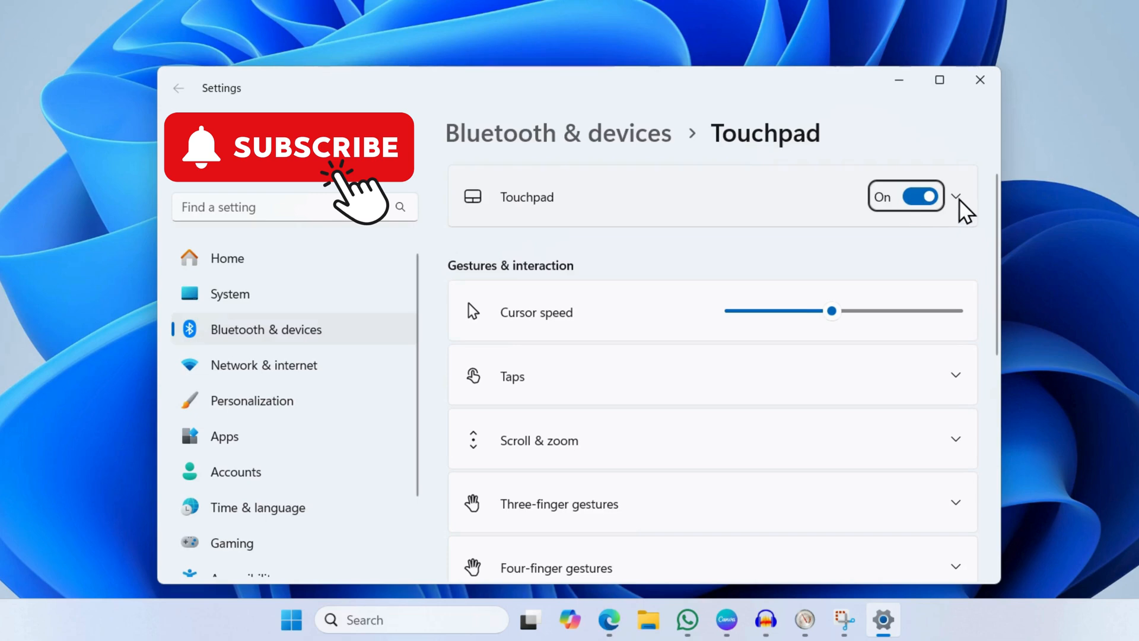
- Expand the Touchpad section to show 'Leave touchpad on when a mouse is connected' ticked
click(959, 197)
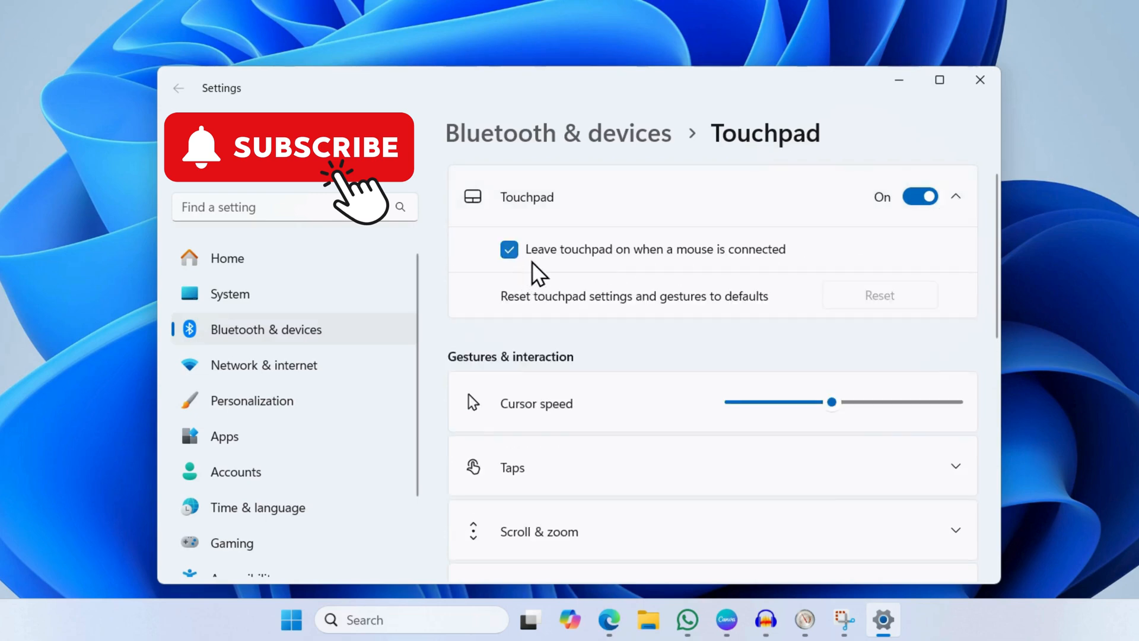
mouse_move(683, 268)
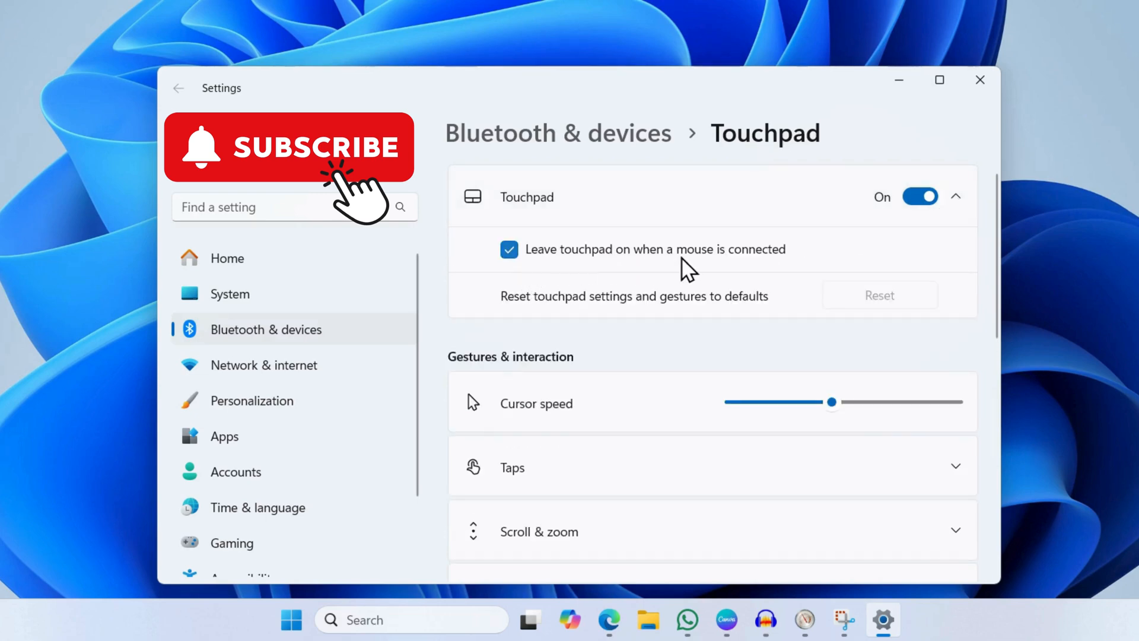
mouse_move(651, 273)
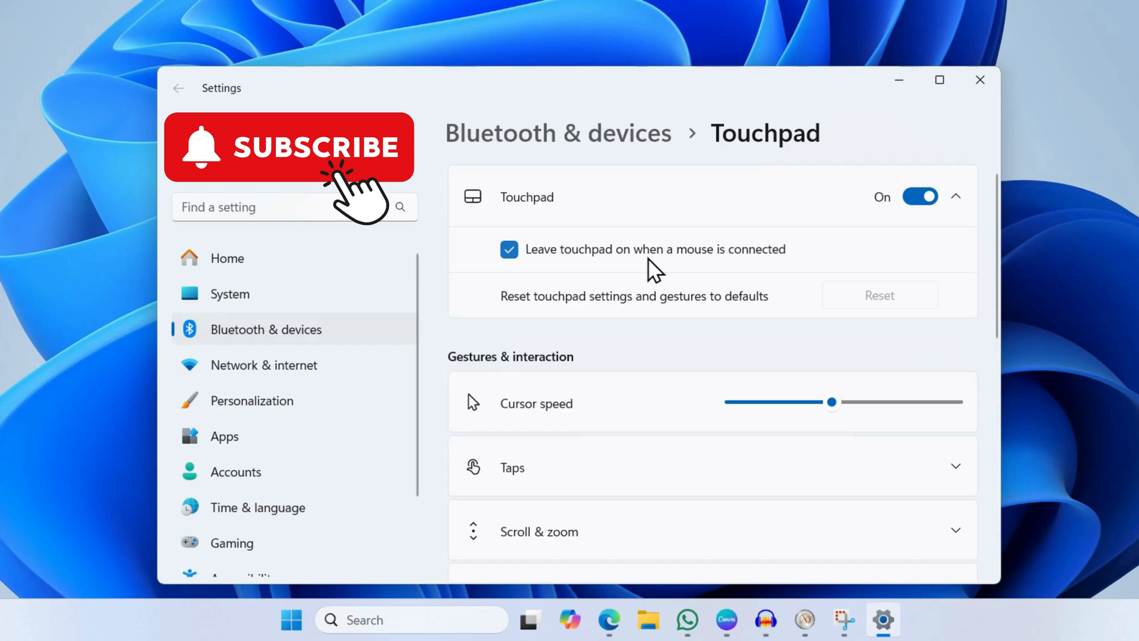
mouse_move(597, 266)
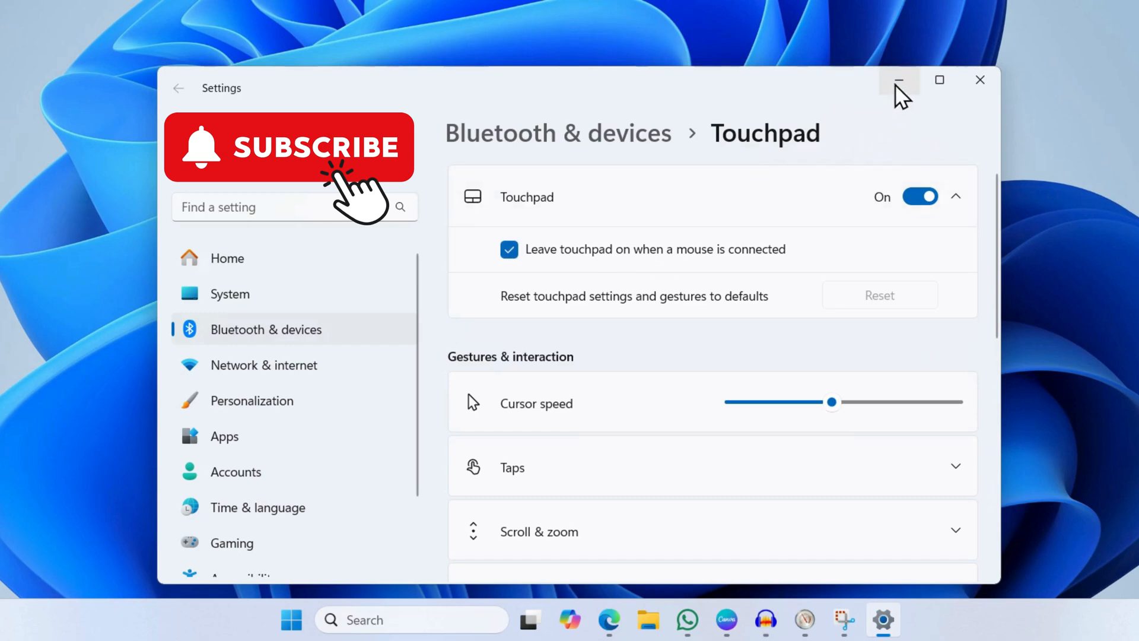
- From the Start menu's Device Manager, uninstall the HID-compliant touch pad under Human Interface Devices
right_click(288, 636)
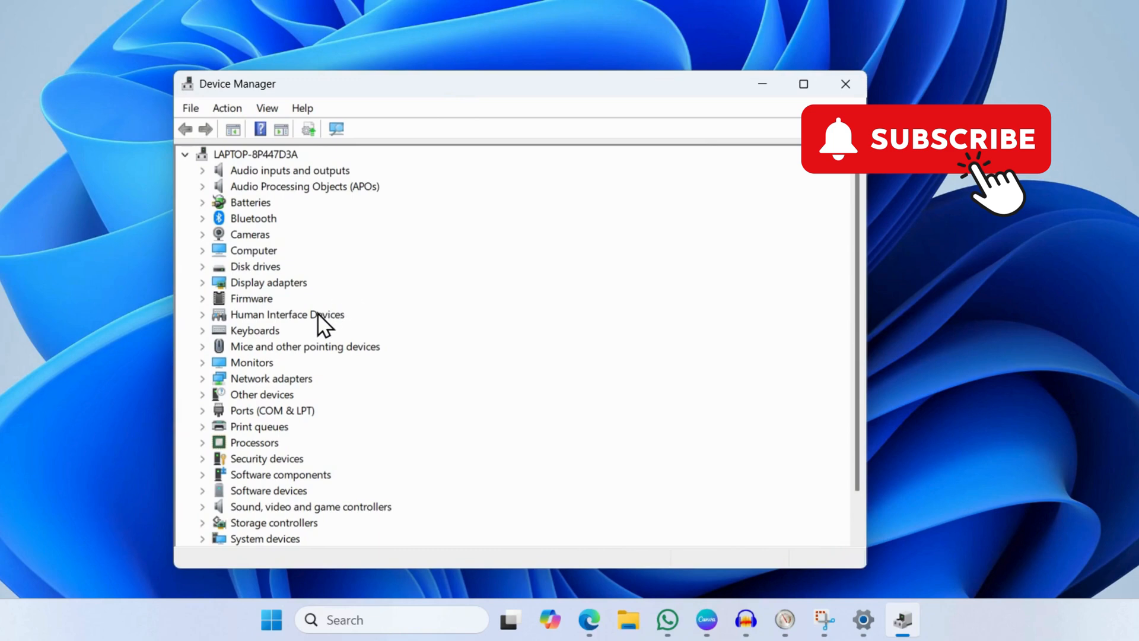
click(287, 315)
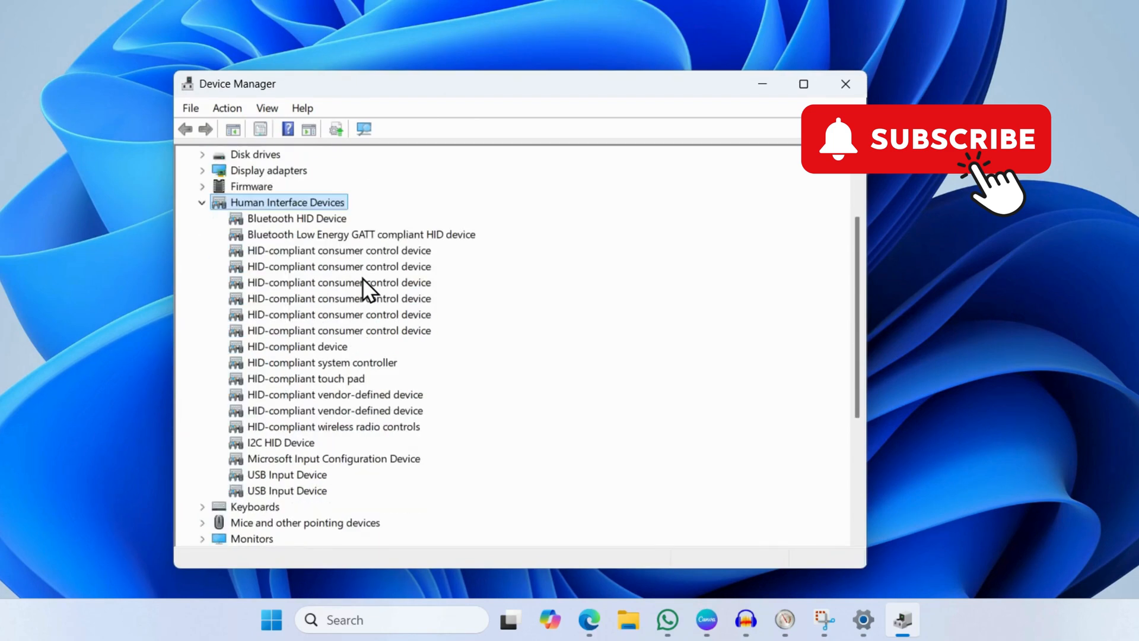
mouse_move(287, 396)
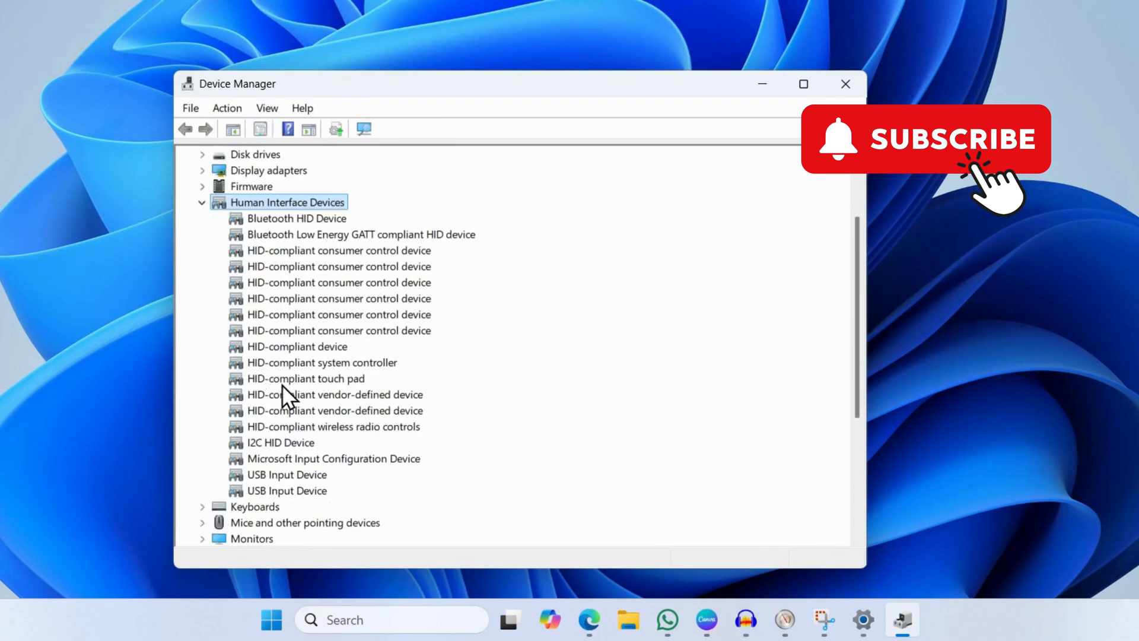
click(305, 379)
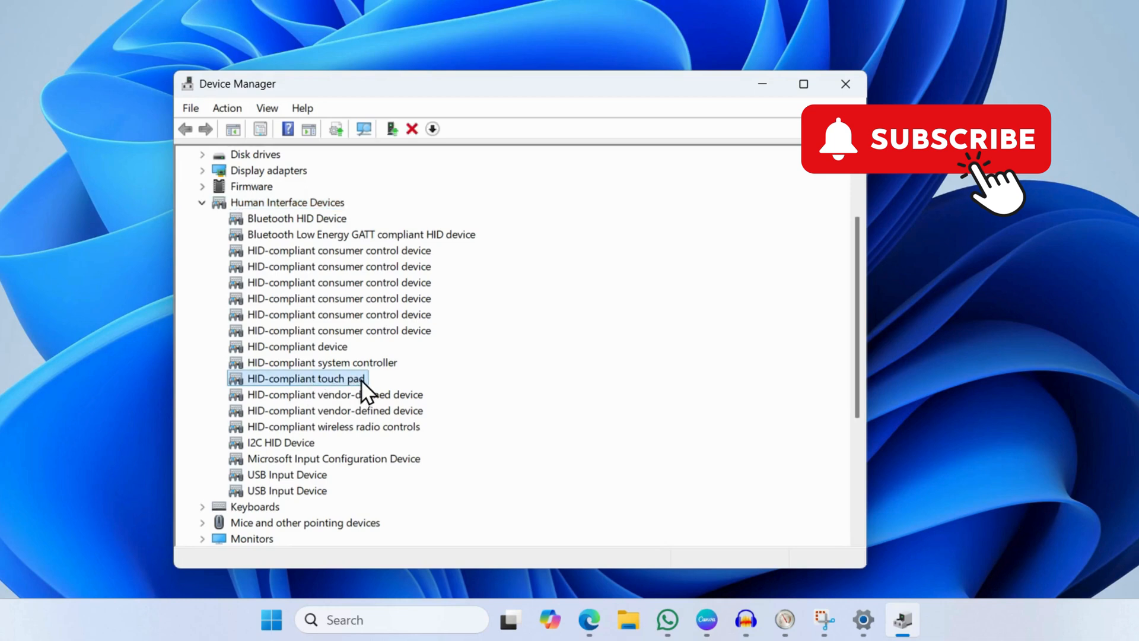
right_click(305, 378)
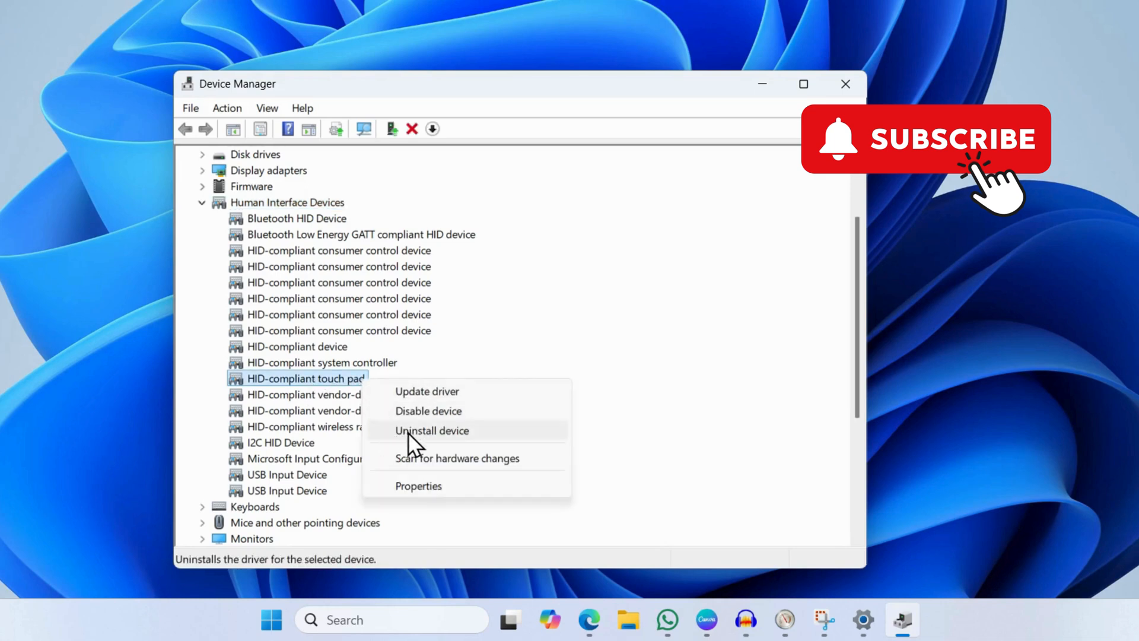
click(432, 431)
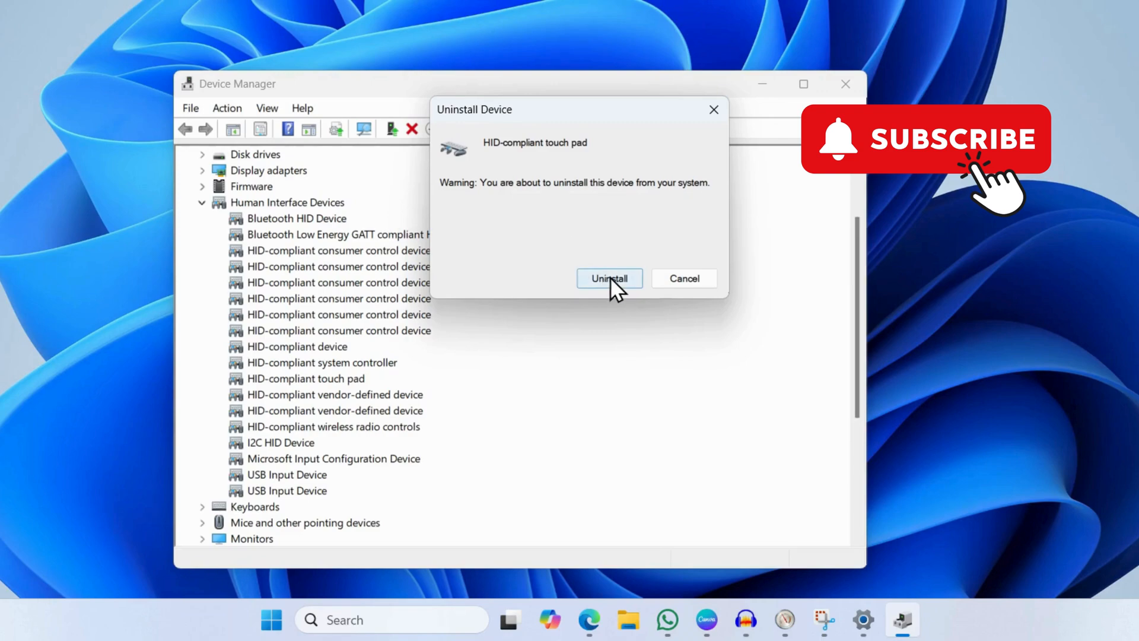
- Confirm the touch pad uninstall, return to the desktop and bring up the Start system tools menu
click(610, 277)
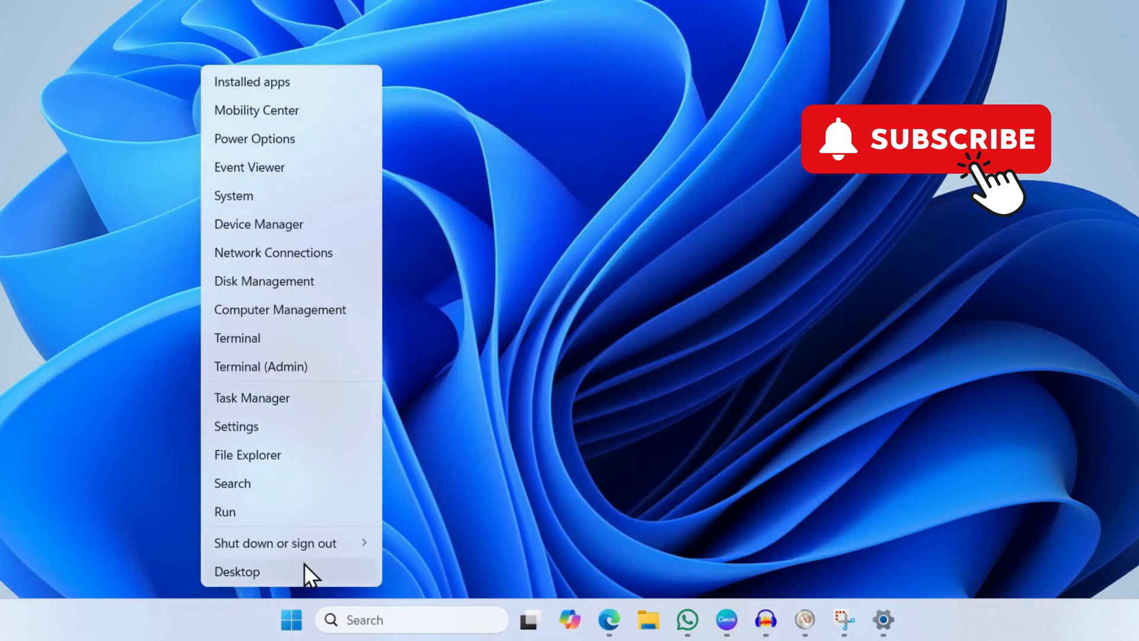
click(276, 544)
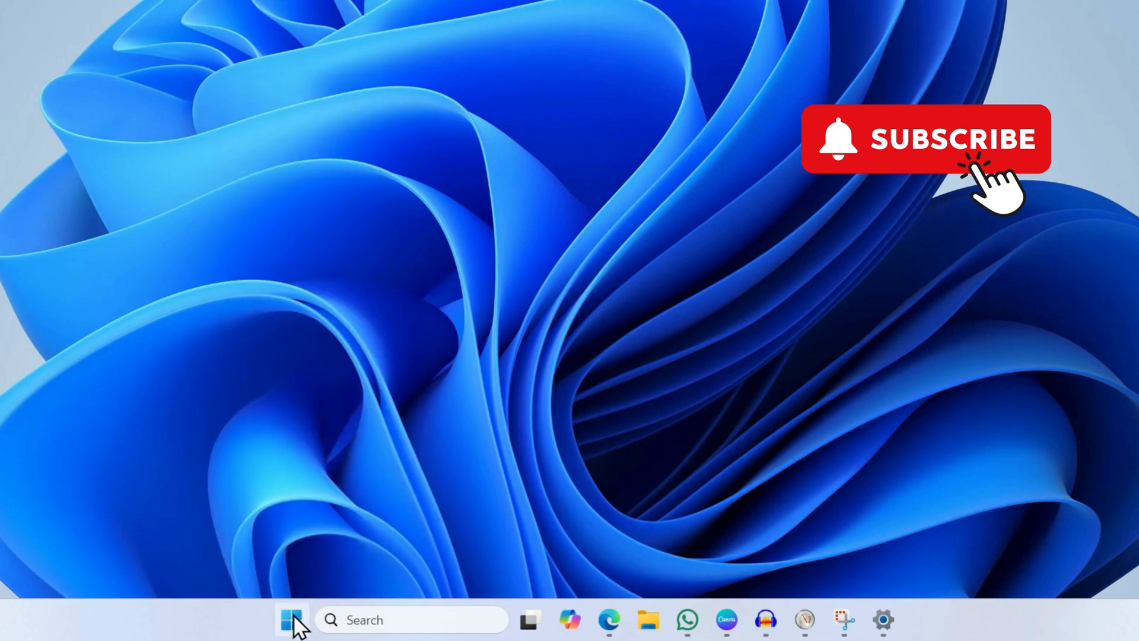
right_click(288, 620)
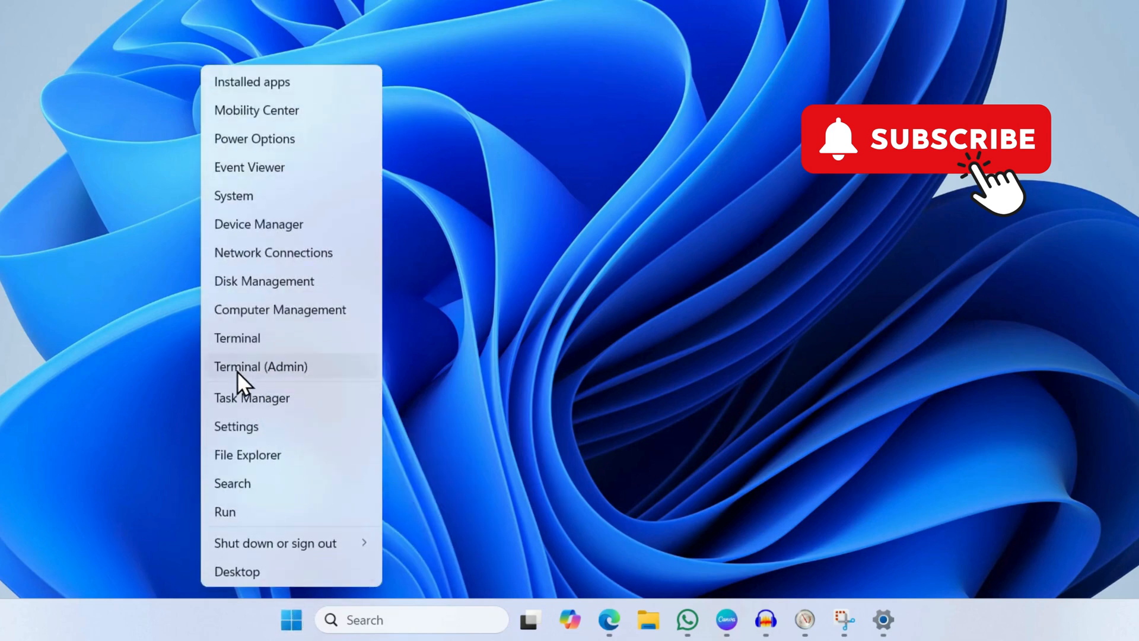
- Run sfc /scannow in an administrator Terminal until verification begins
click(261, 366)
text(sfc /)
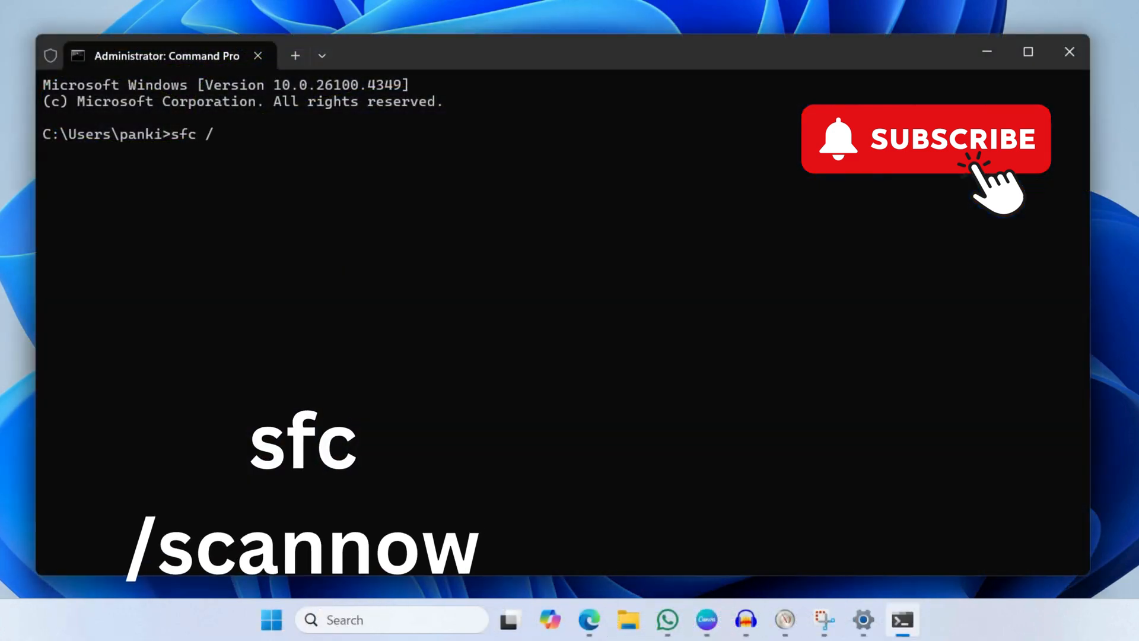
text(scanno)
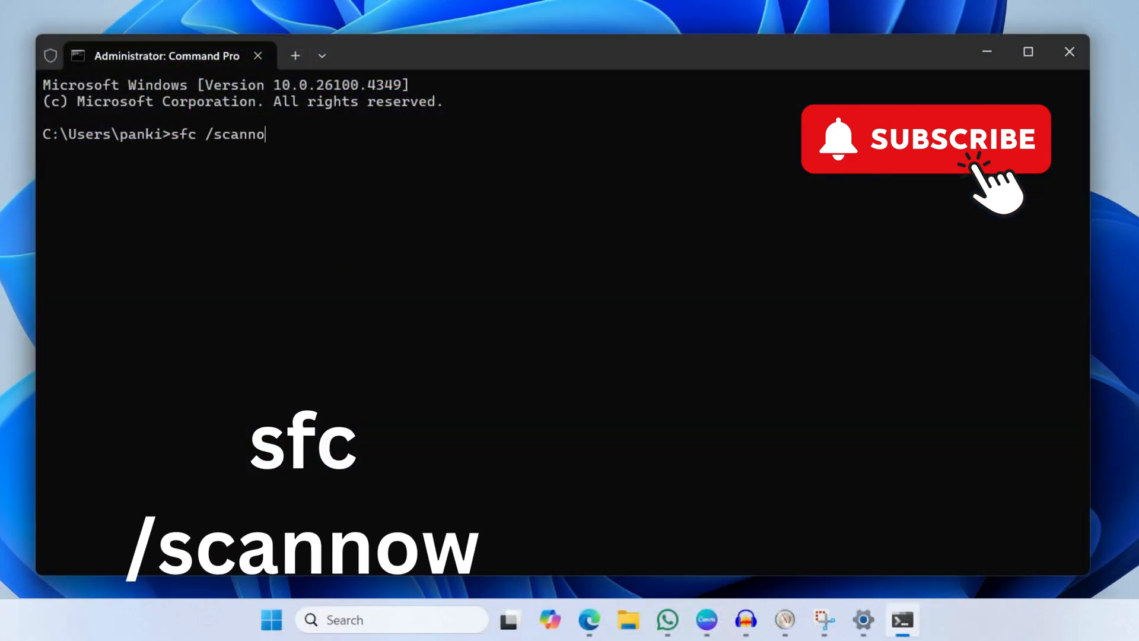
key(Enter)
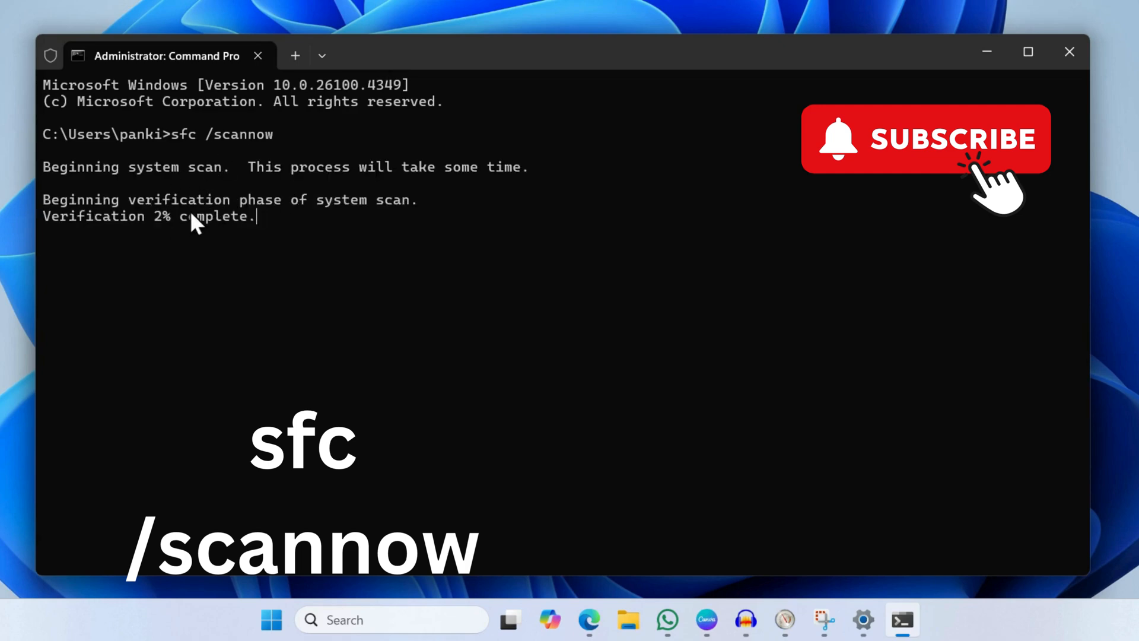
mouse_move(925, 94)
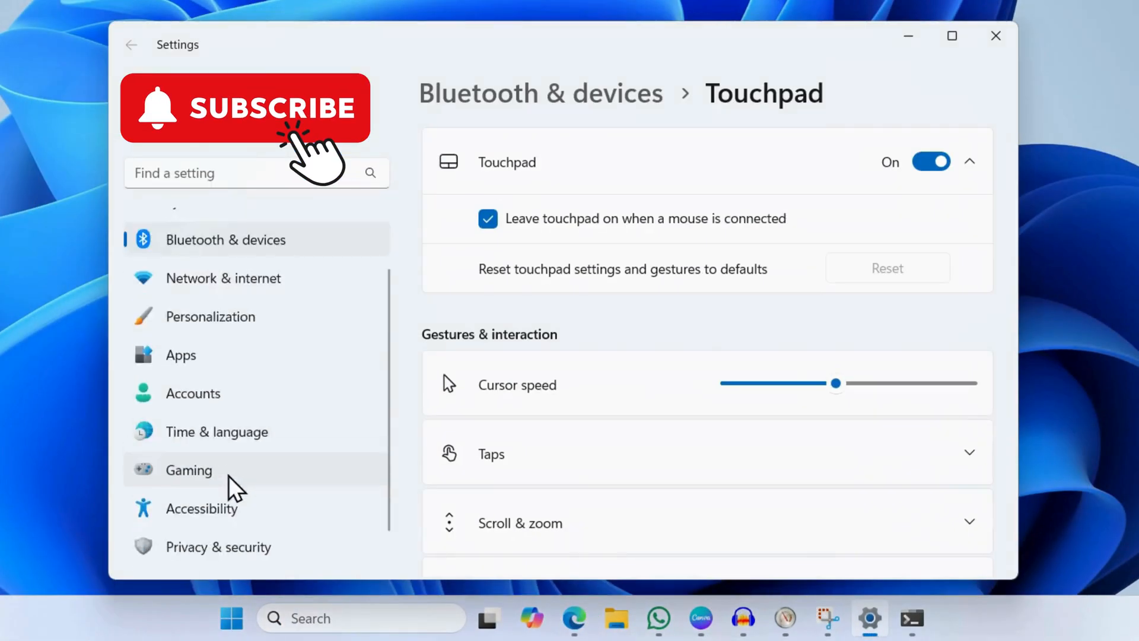
- Navigate Windows Update > Advanced options > Optional updates, listing two Windows and one driver update
scroll(down, 3)
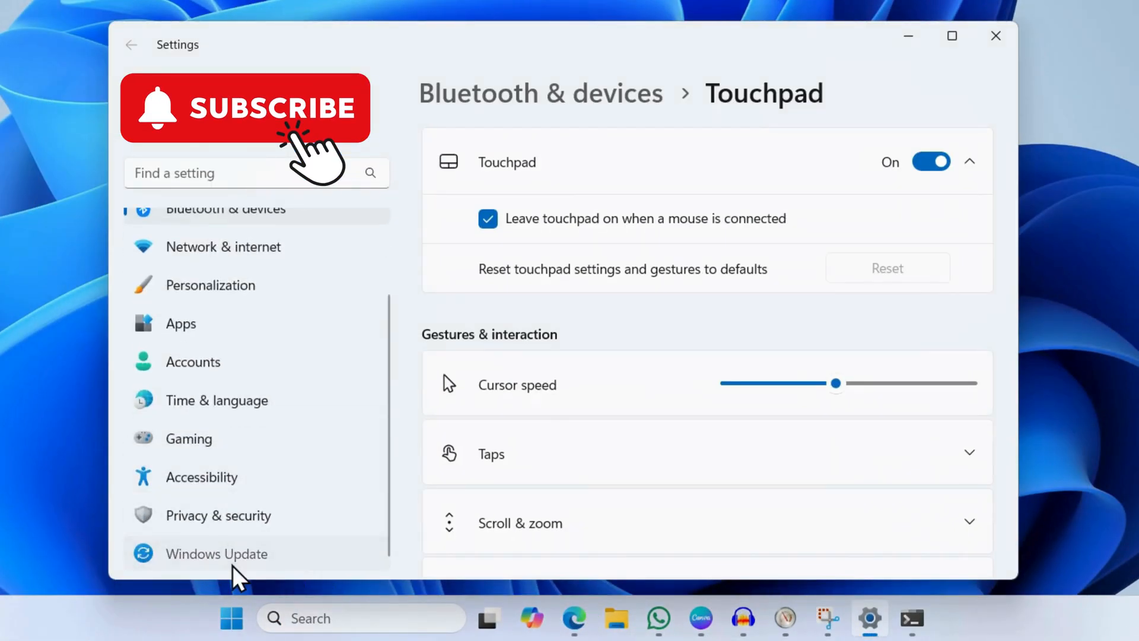
click(216, 554)
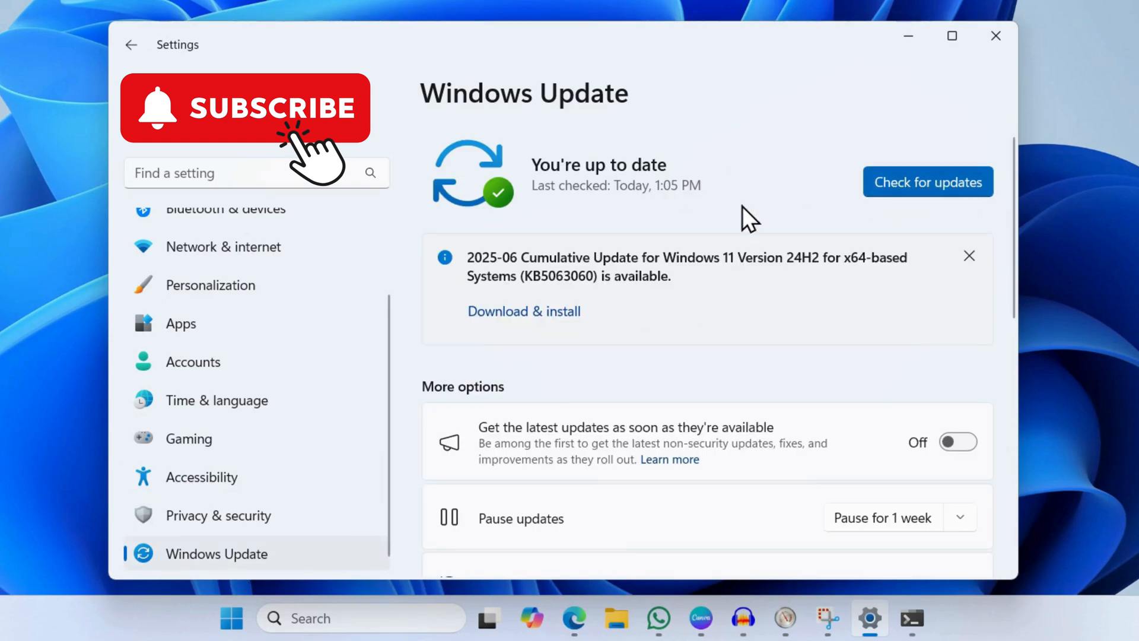
mouse_move(799, 218)
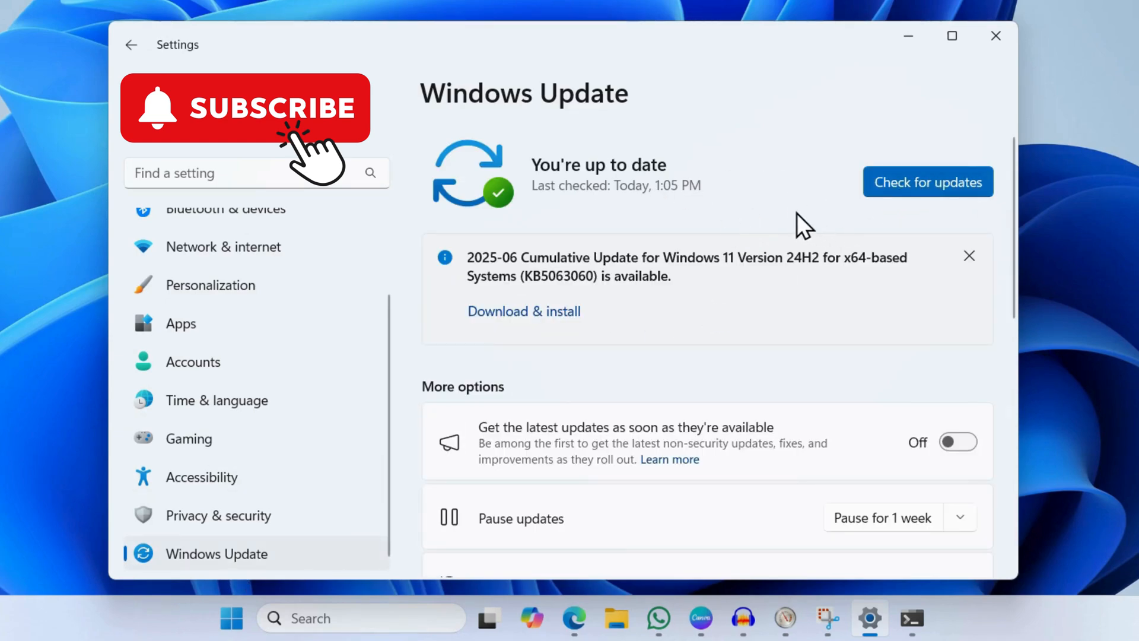
scroll(down, 3)
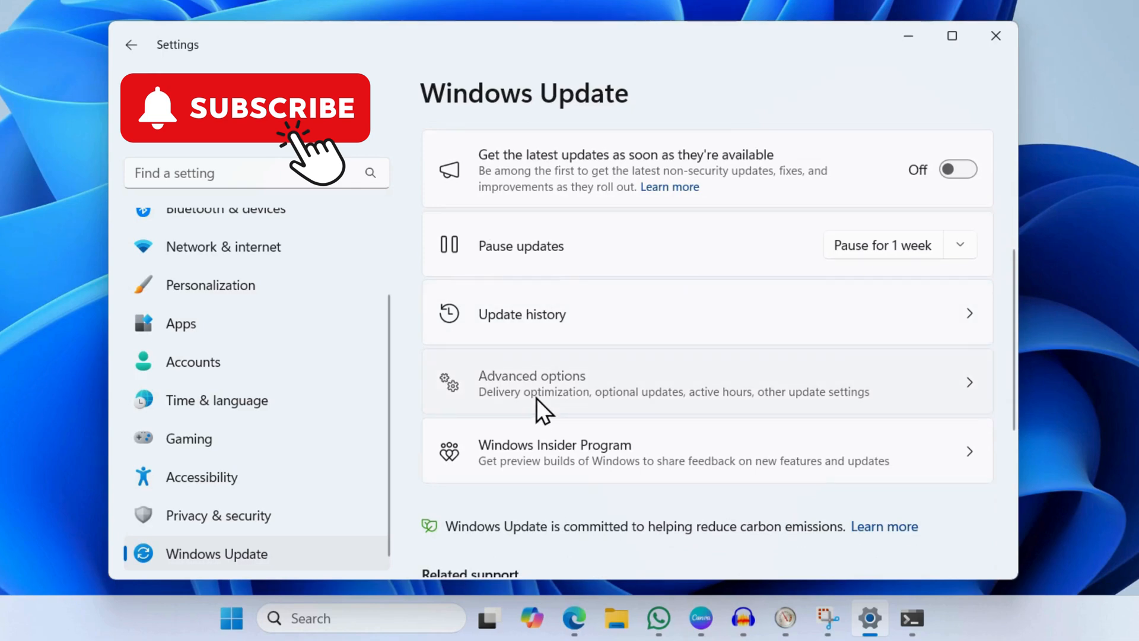
click(532, 382)
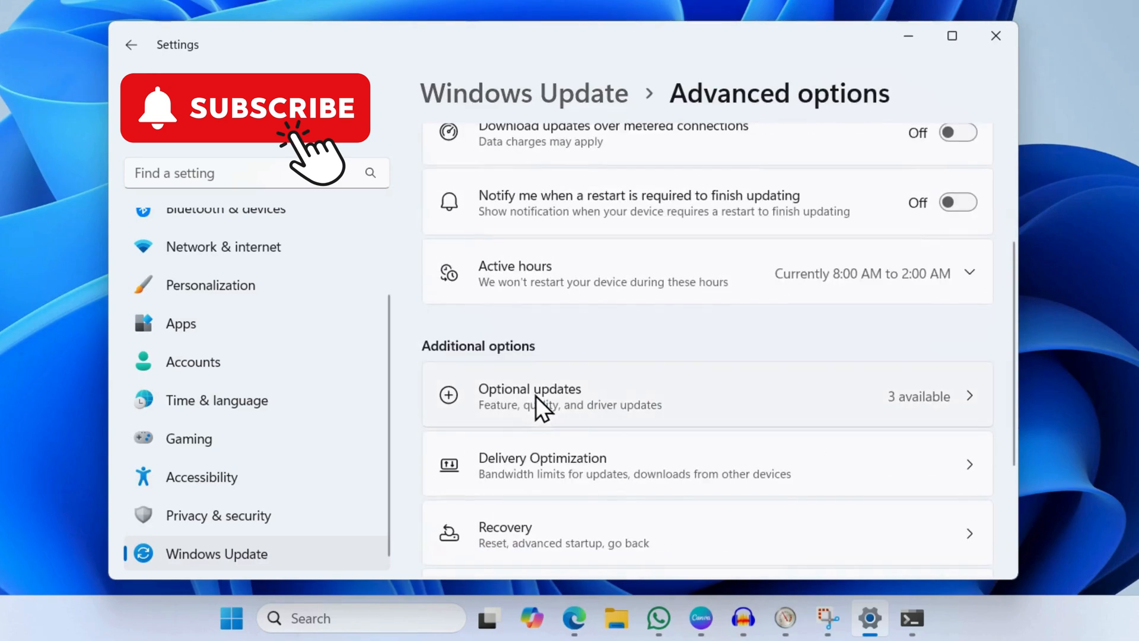
click(539, 396)
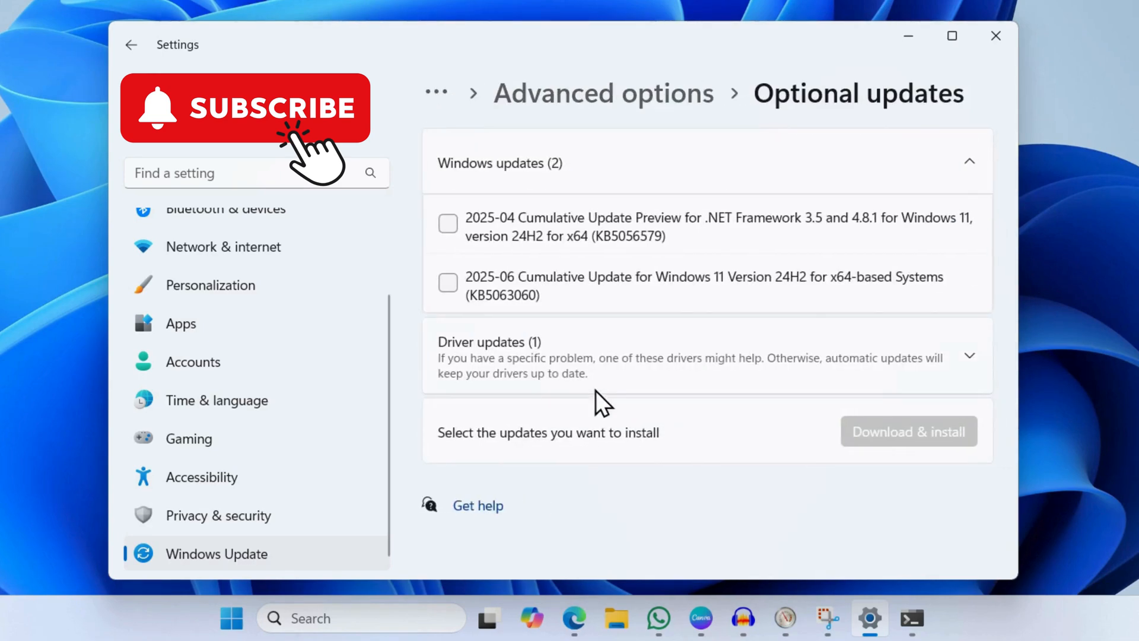
mouse_move(463, 235)
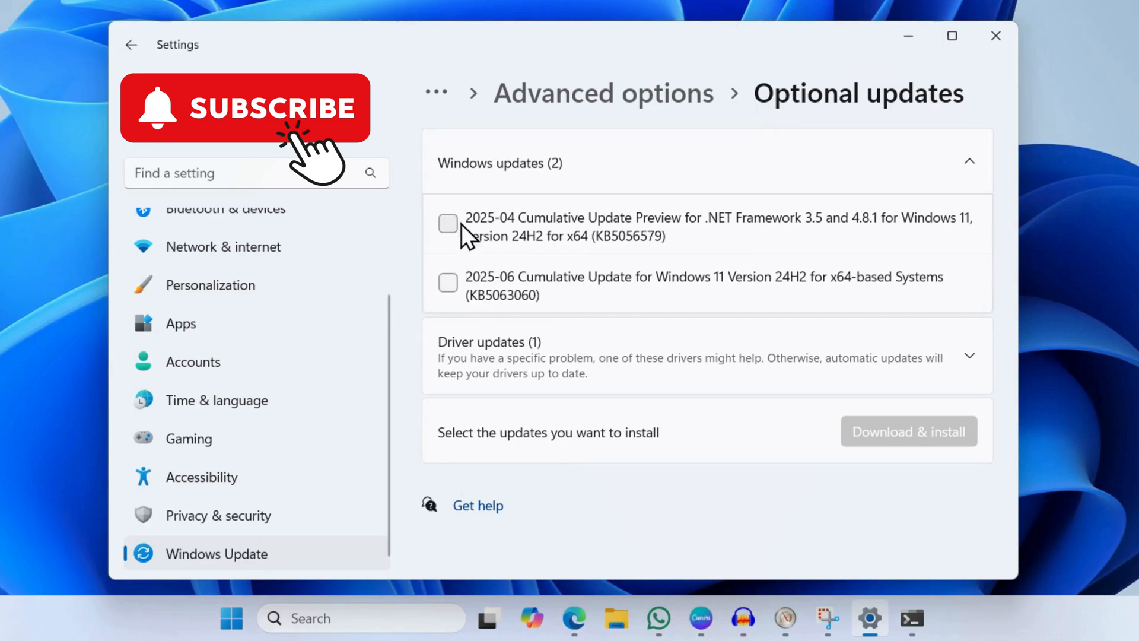